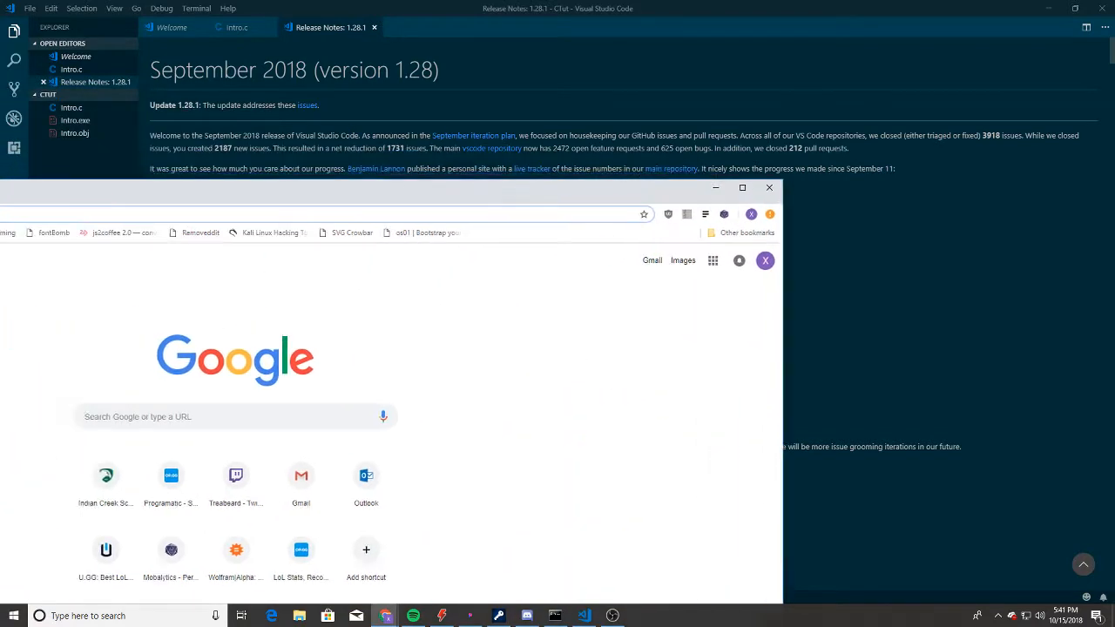
Search 'visual studio', visit visualstudio.microsoft.com, then return to a blank new tab.
{"action": "type", "text": "visual studio"}
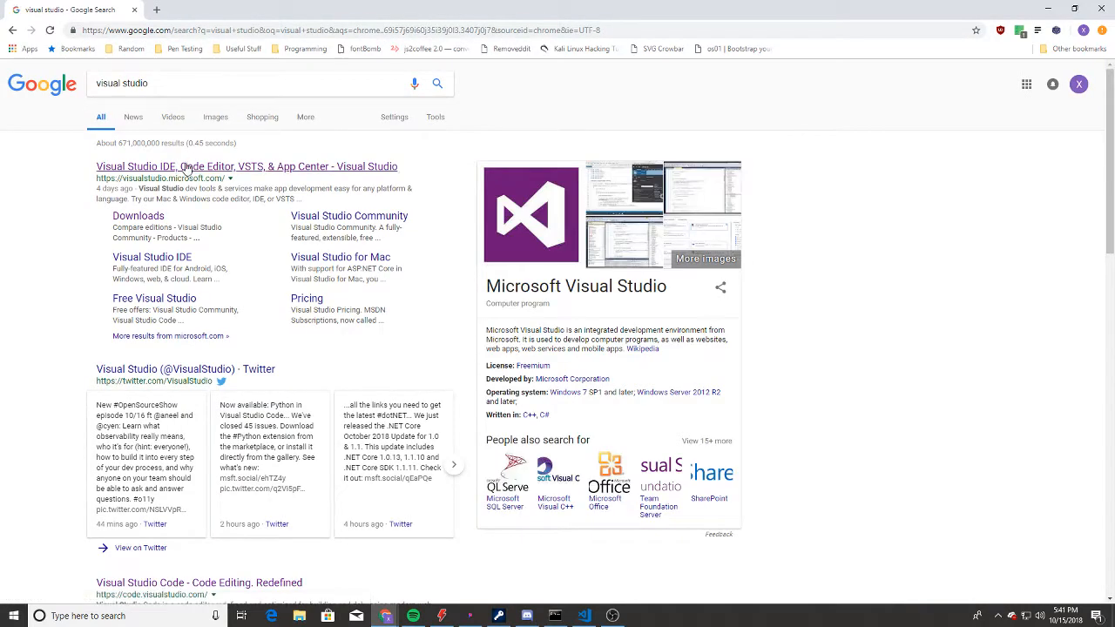
{"action": "left_click", "coordinate": [248, 168]}
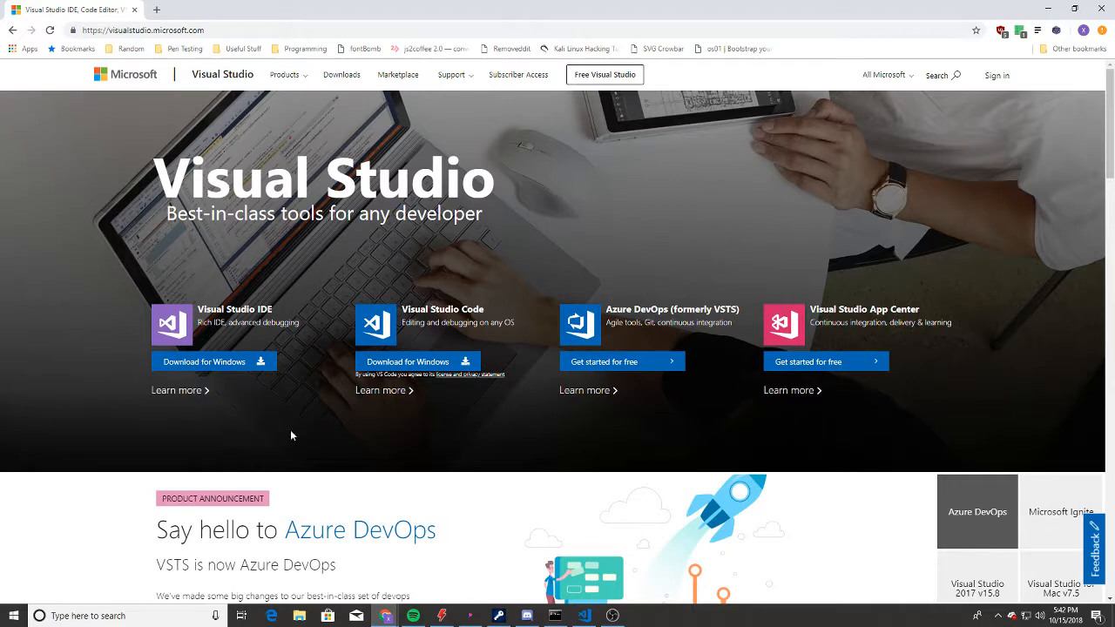
{"action": "mouse_move", "coordinate": [401, 248]}
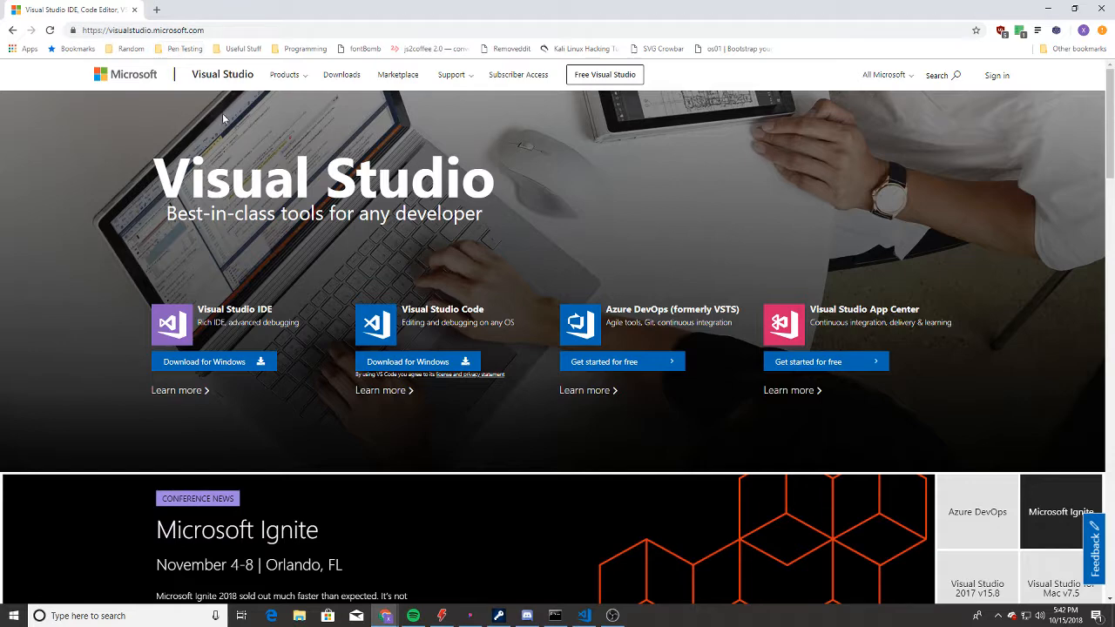
{"action": "left_click", "coordinate": [296, 10]}
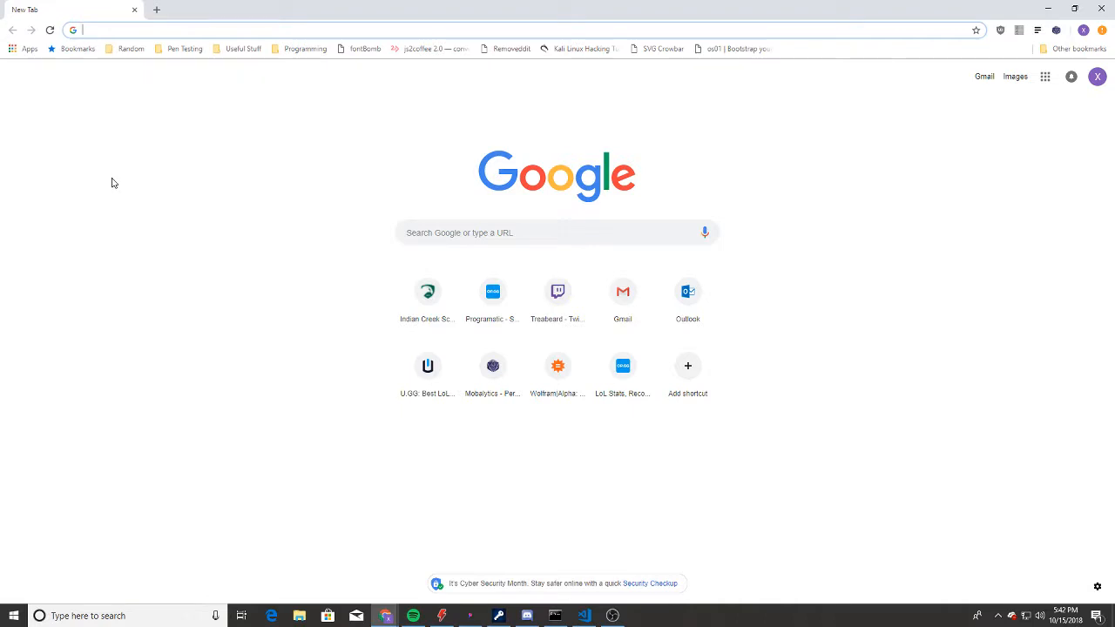
Search Google for 'xcode' in the new tab.
{"action": "type", "text": "xcode&oq=xcode&aqs=chrome..69i57j0l5.1414j0j7&sourceid=chrome&ie=UTF-8"}
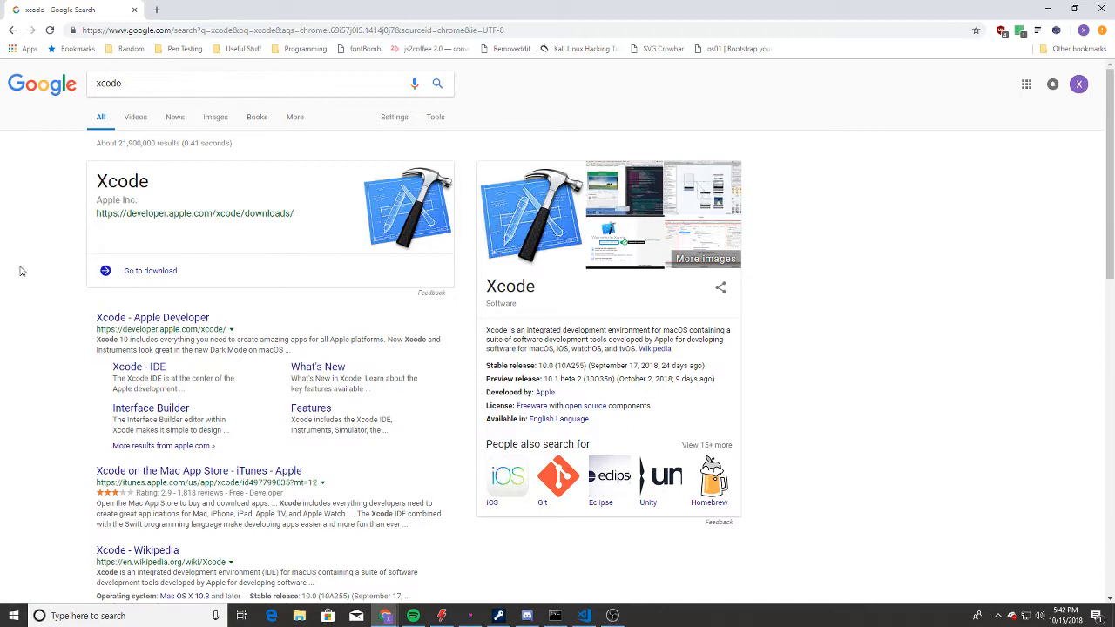
{"action": "mouse_move", "coordinate": [268, 355]}
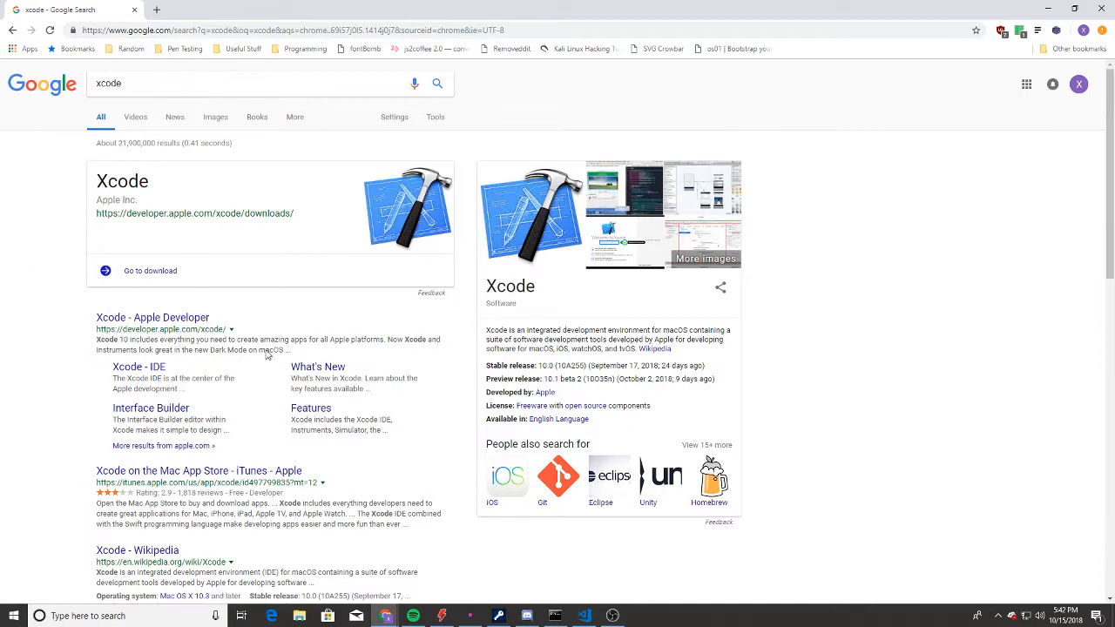
{"action": "mouse_move", "coordinate": [289, 247]}
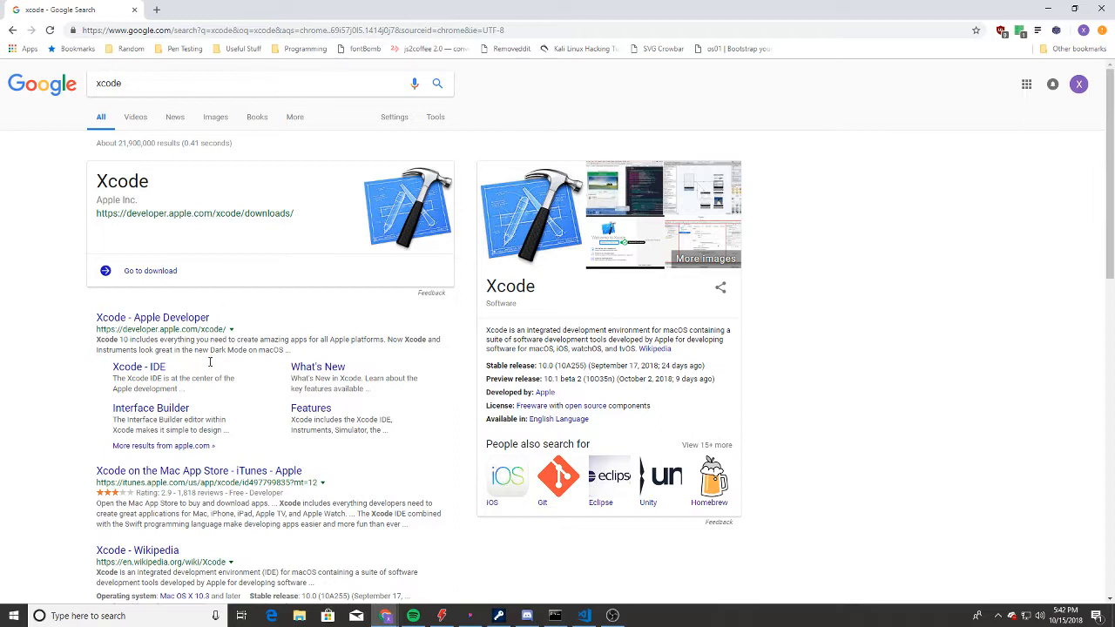
{"action": "mouse_move", "coordinate": [96, 166]}
{"action": "type", "text": "deve"}
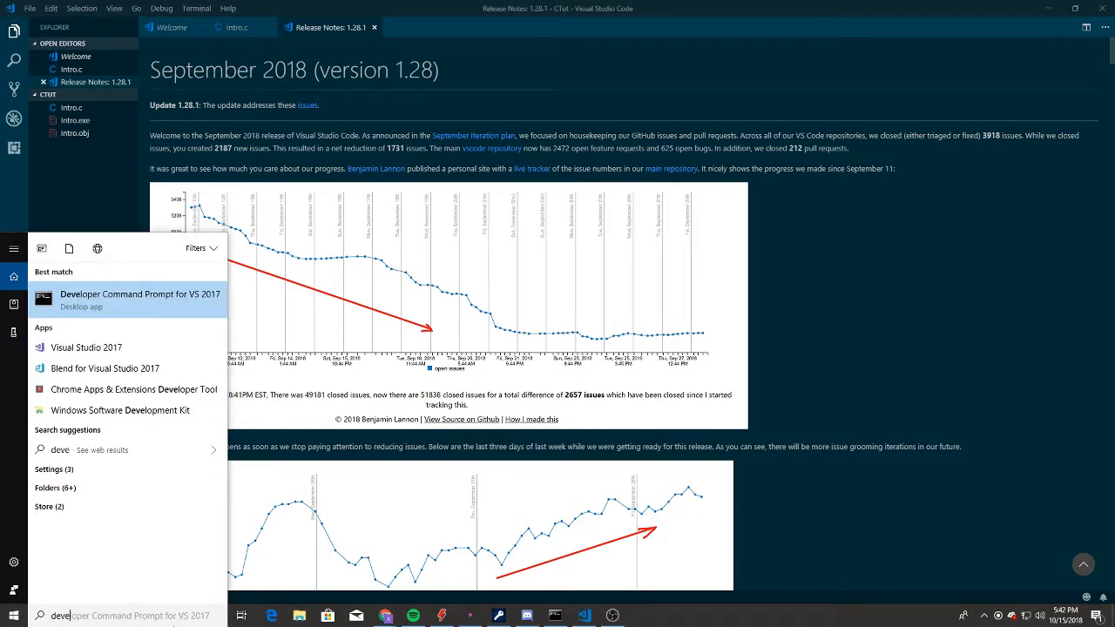
Launch the Developer Command Prompt for VS 2017 and switch to D:\Users.
{"action": "left_click", "coordinate": [139, 292]}
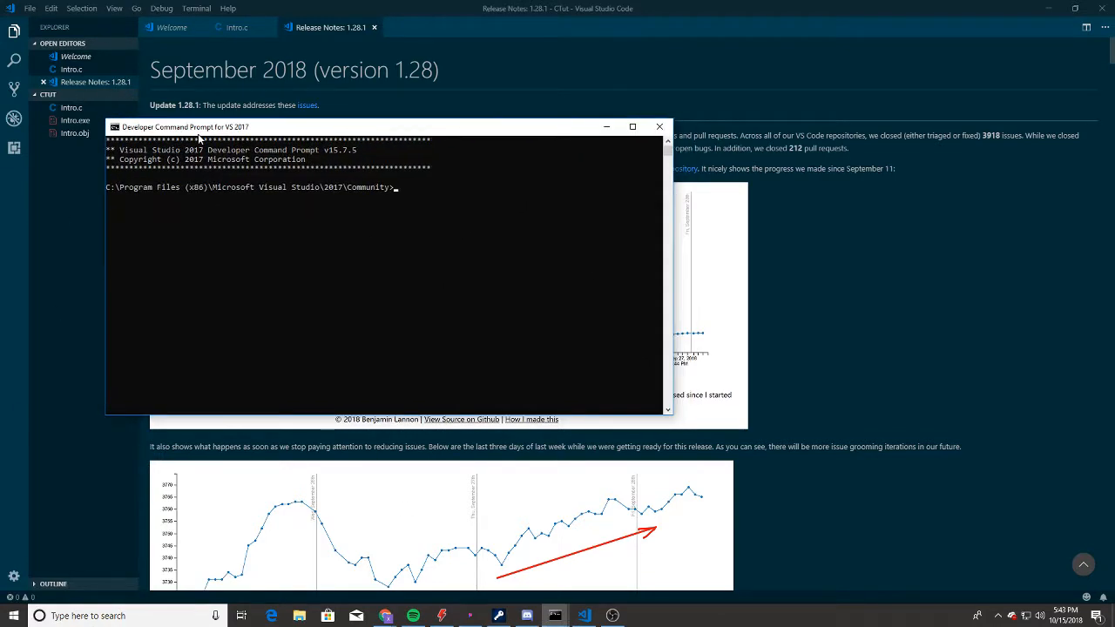
{"action": "type", "text": "D:"}
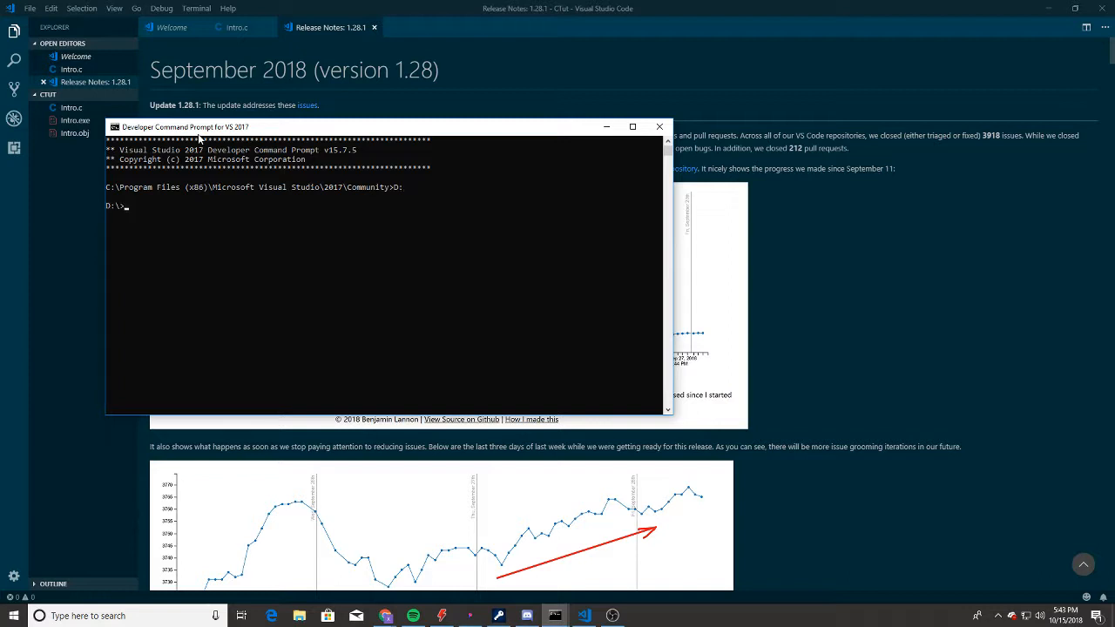
{"action": "type", "text": "cd"}
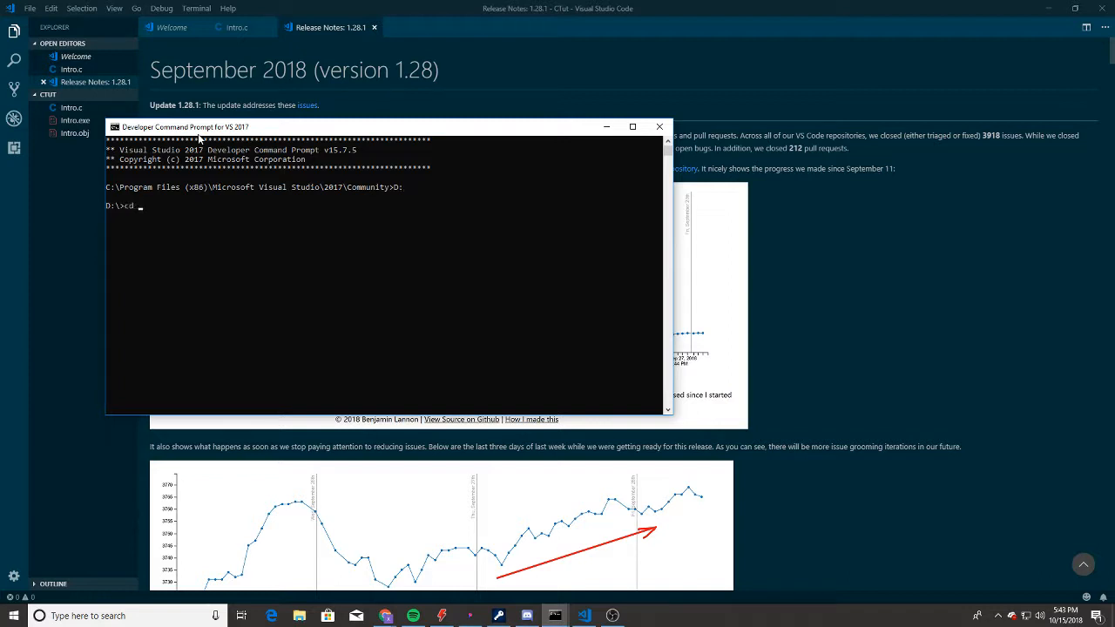
{"action": "type", "text": "Users"}
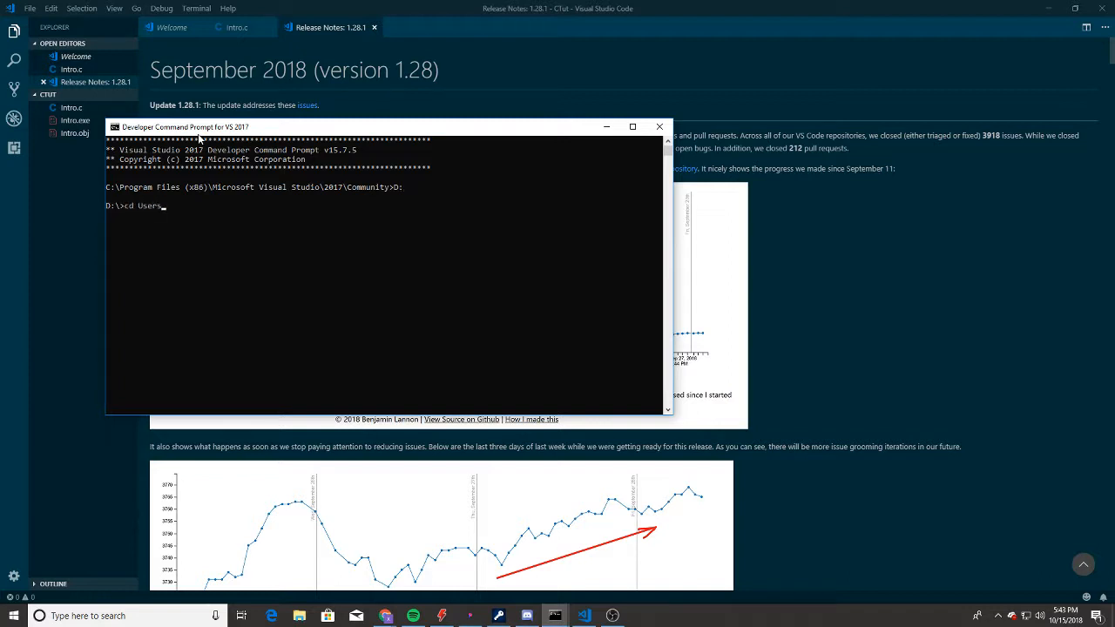
Change directory through the user folder, Documents, Programming and Teaching into CTut.
{"action": "type", "text": "cd ford"}
{"action": "type", "text": "cd Documents"}
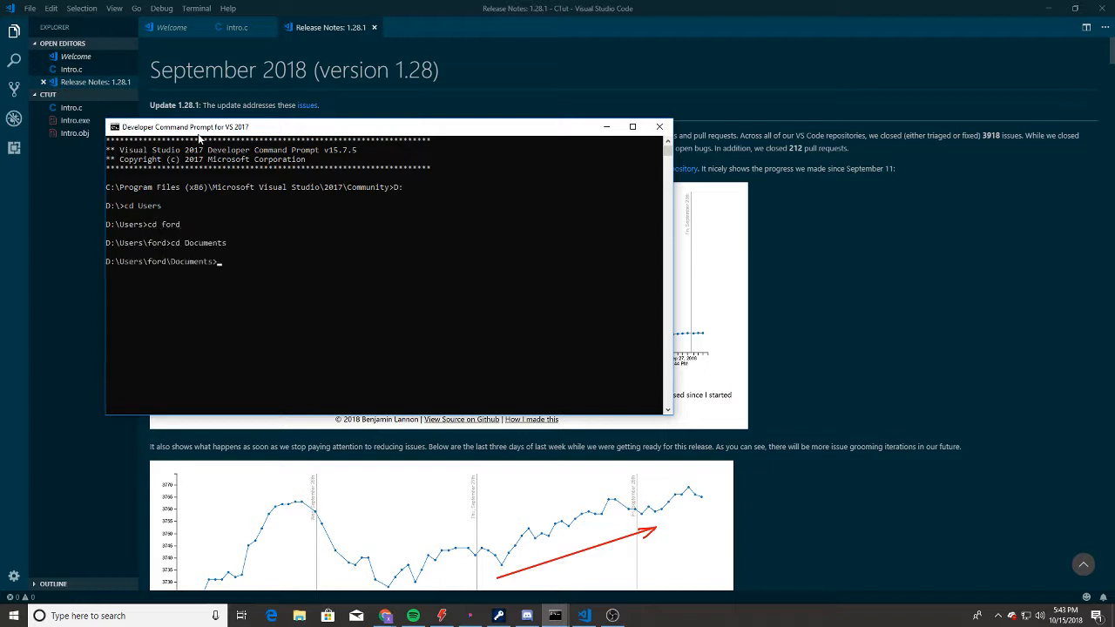
{"action": "type", "text": "cd OBS"}
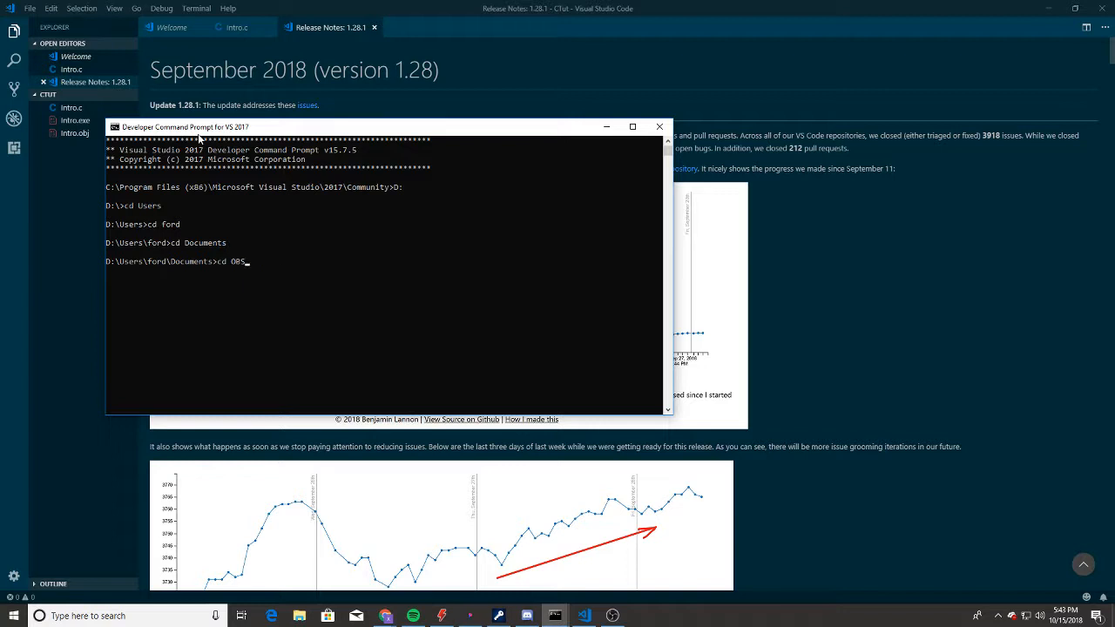
{"action": "type", "text": "cd Teaching"}
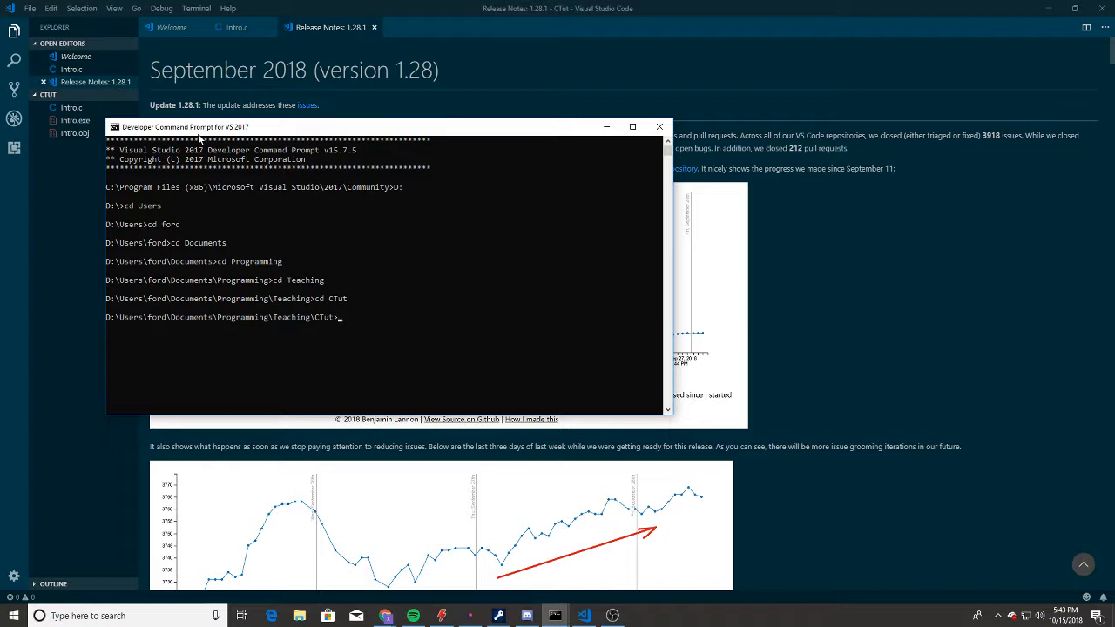
{"action": "left_click_drag", "start_coordinate": [201, 126], "coordinate": [173, 134]}
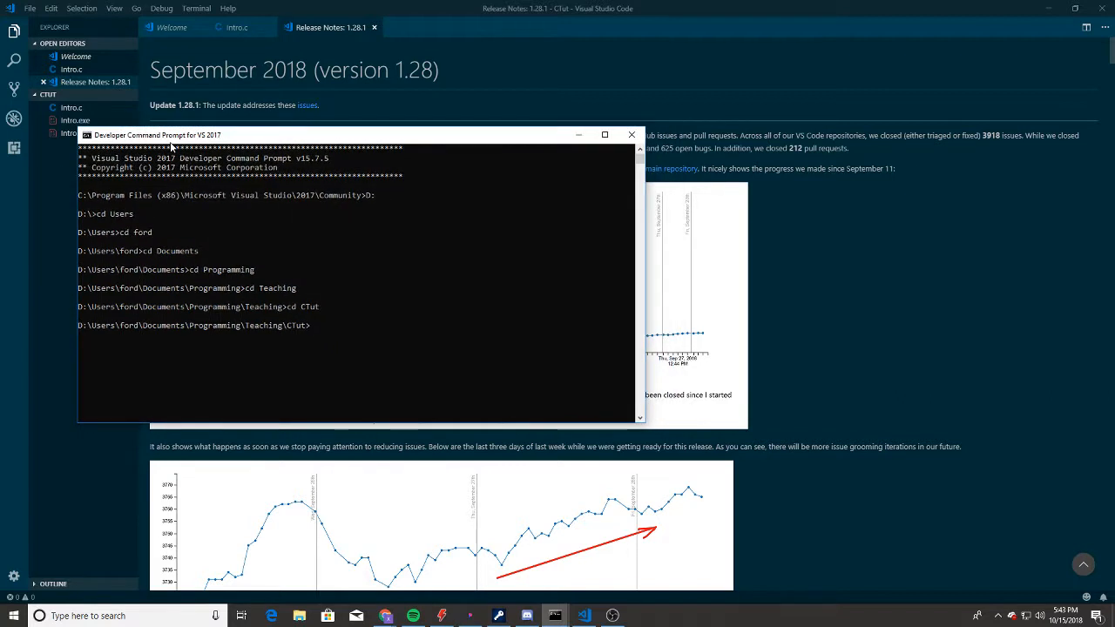
Compile Intro.c with 'cl Intro.c' and run Intro.exe to print Hello, World!
{"action": "type", "text": "cl"}
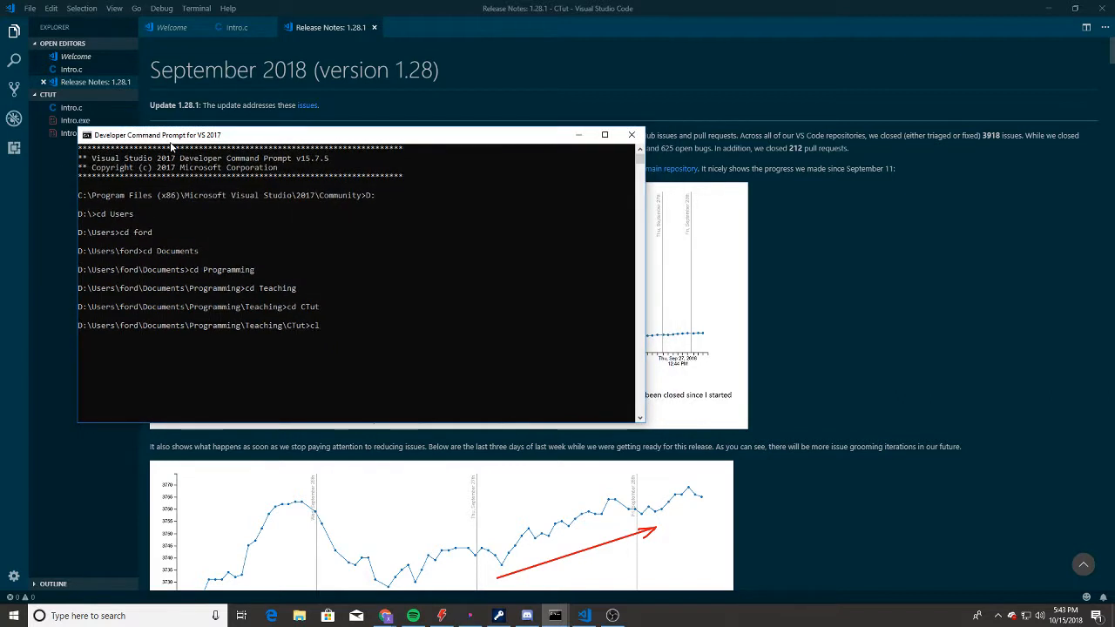
{"action": "type", "text": "l"}
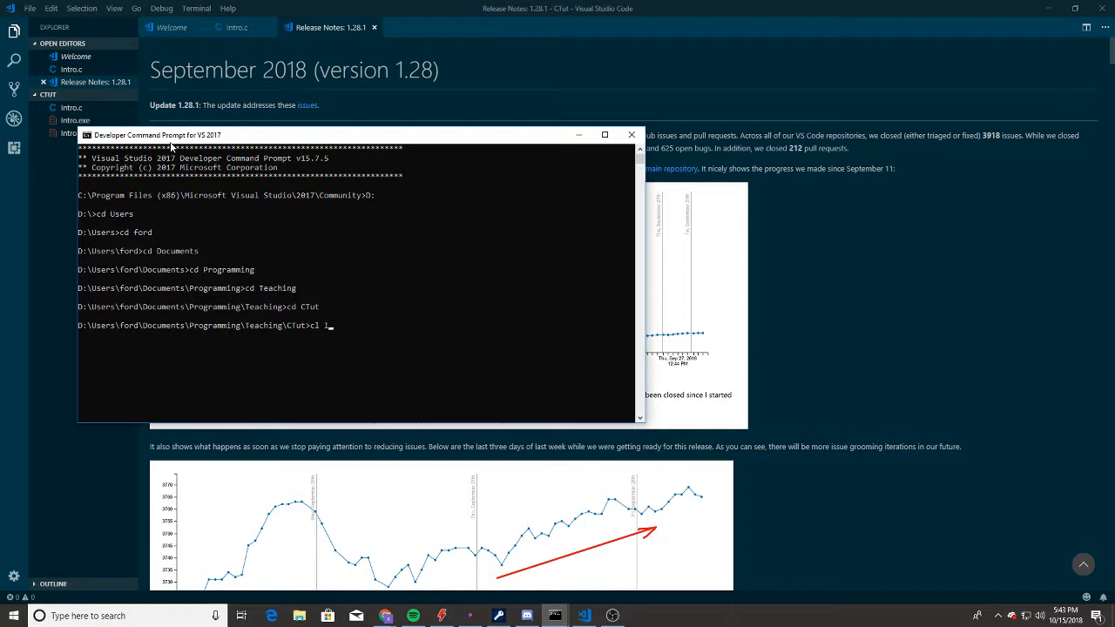
{"action": "type", "text": "ntro.c"}
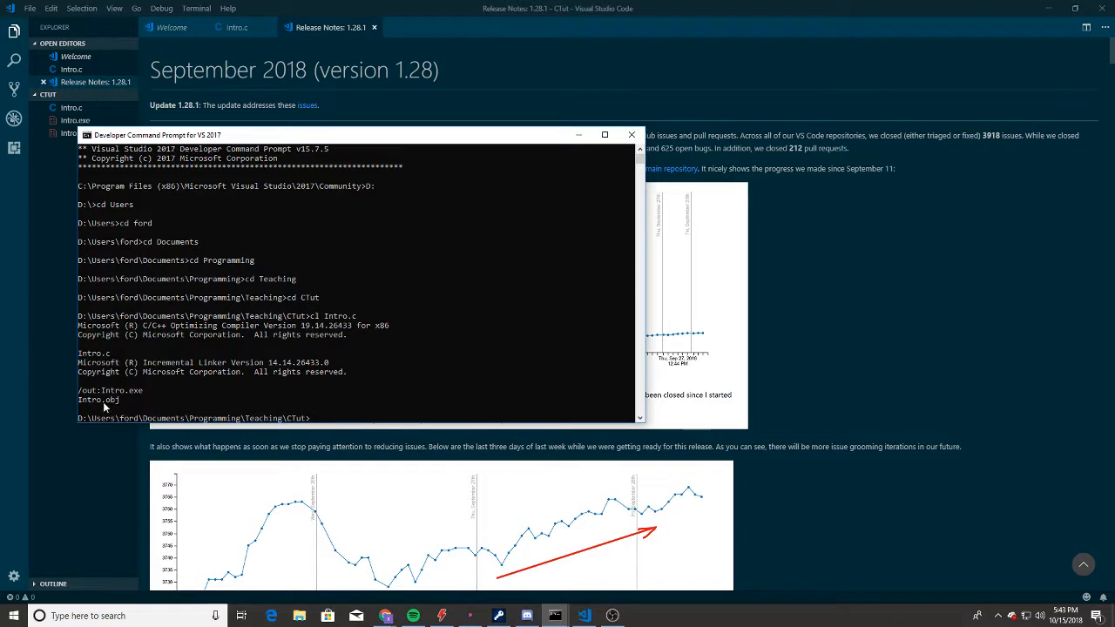
{"action": "mouse_move", "coordinate": [282, 418]}
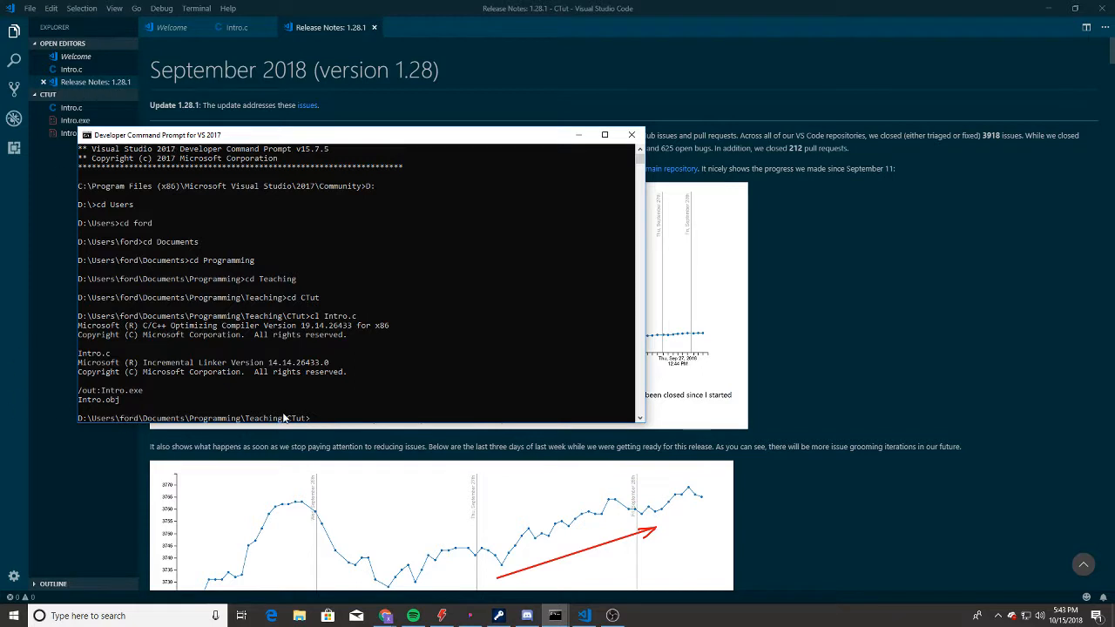
{"action": "type", "text": "Intro"}
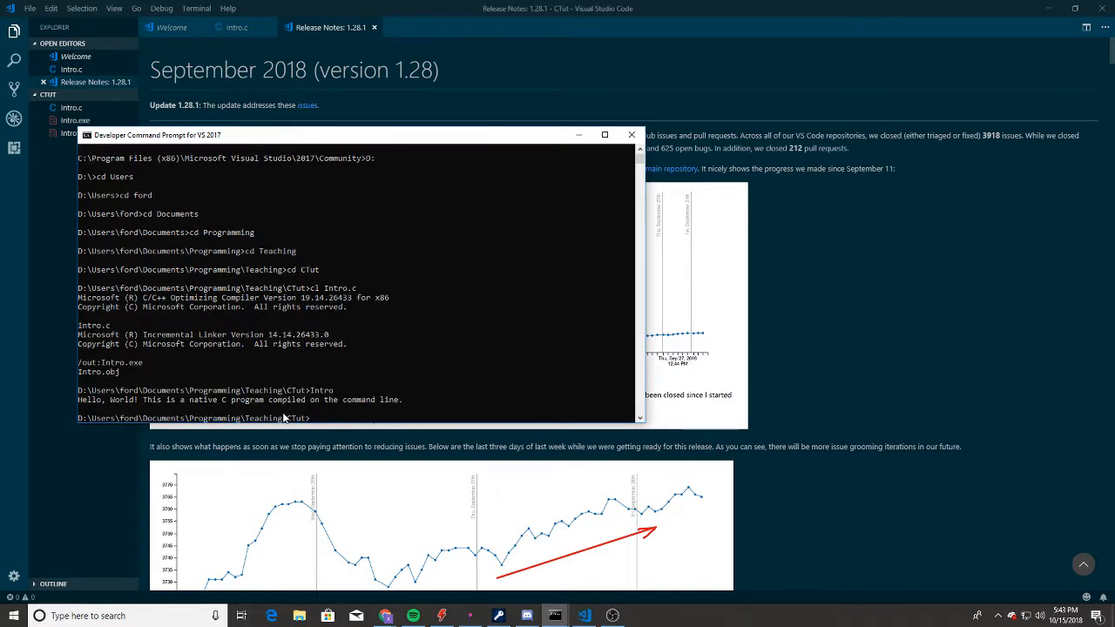
{"action": "type", "text": "Intro.exed"}
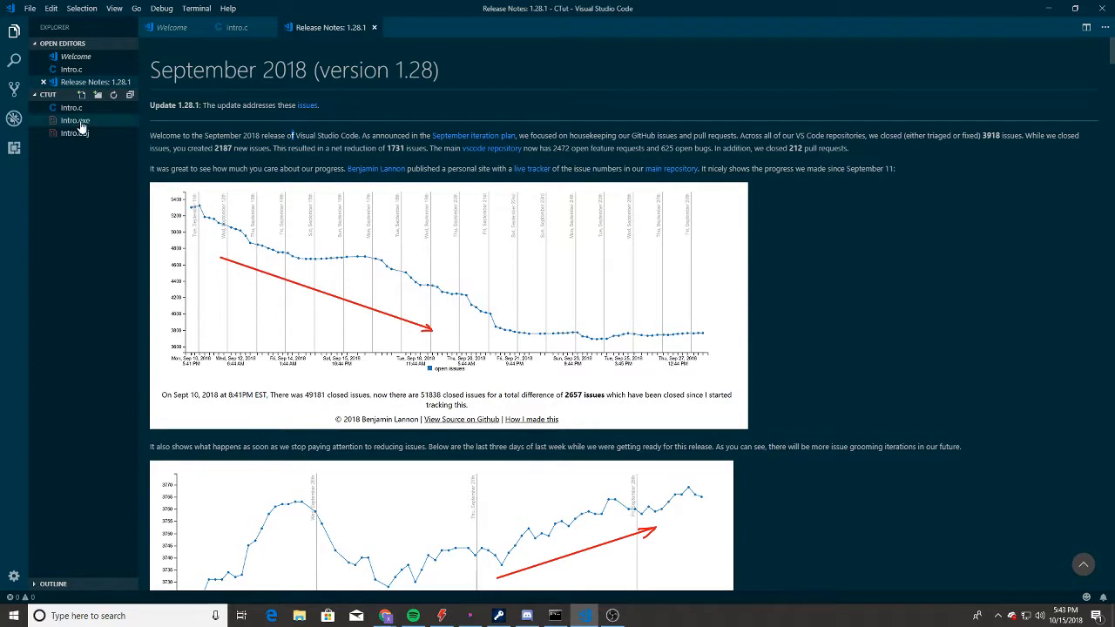
Show Intro.c in the editor and select all of its source code.
{"action": "left_click", "coordinate": [72, 108]}
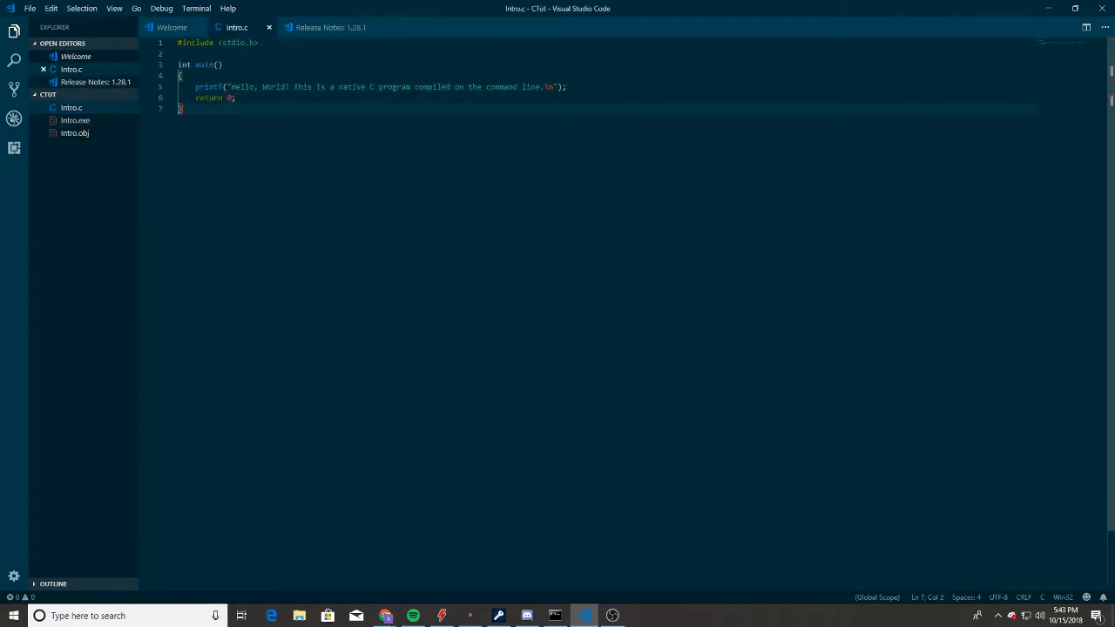
{"action": "key", "text": "ctrl+a"}
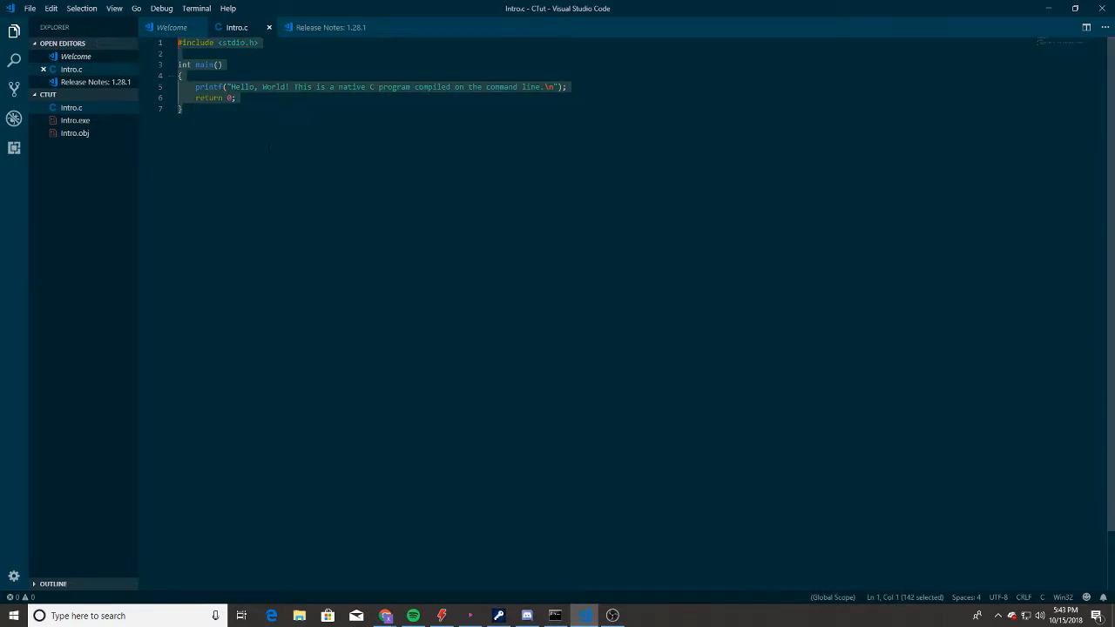